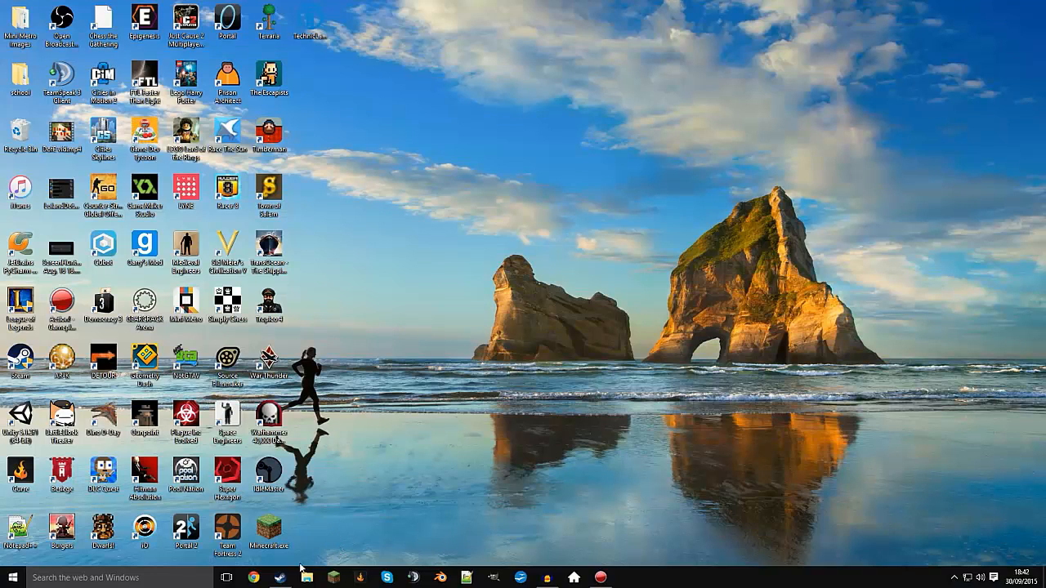
# Launch Steam from the desktop shortcut so the game library appears.
pyautogui.click(279, 578)
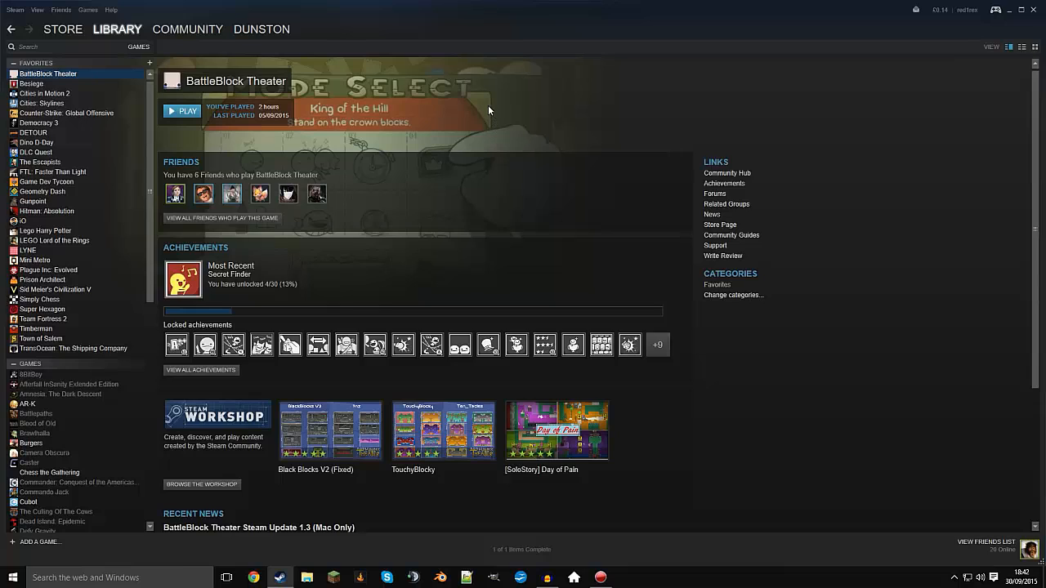
# Show your own community profile page and begin editing it.
pyautogui.click(262, 30)
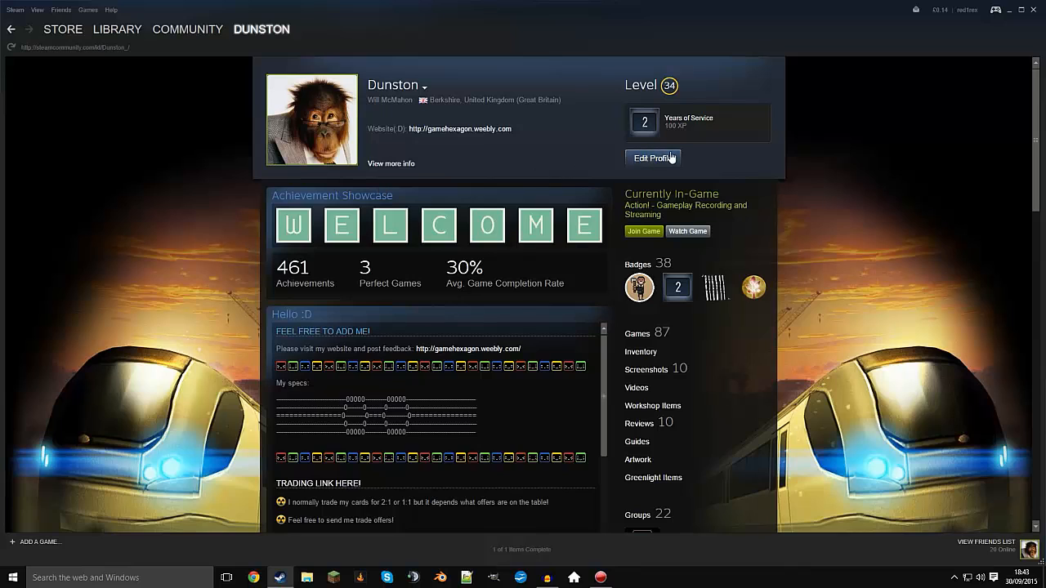
pyautogui.click(654, 157)
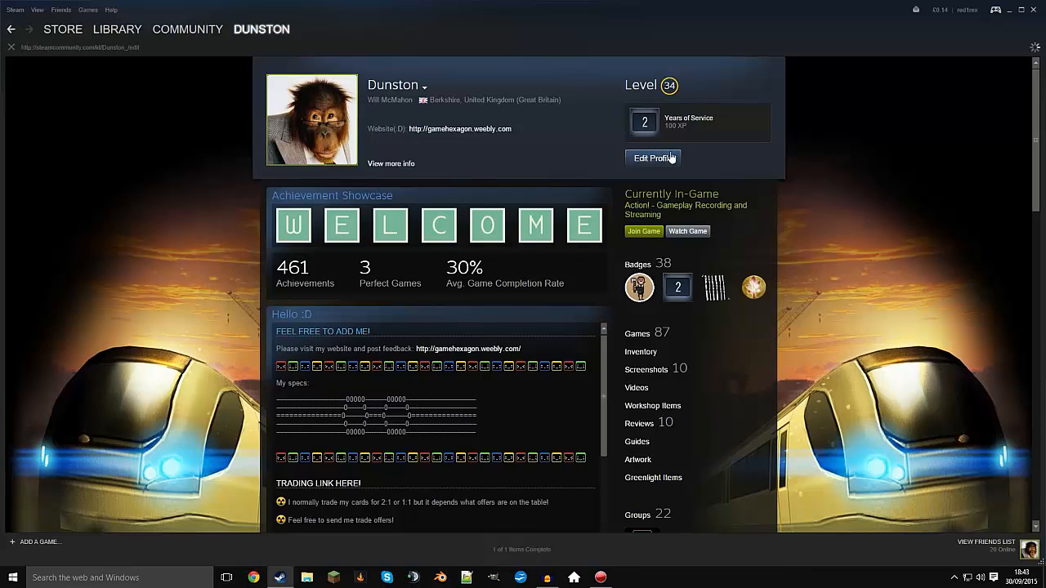
# On the Edit Profile page, select the current Custom URL text.
pyautogui.click(652, 157)
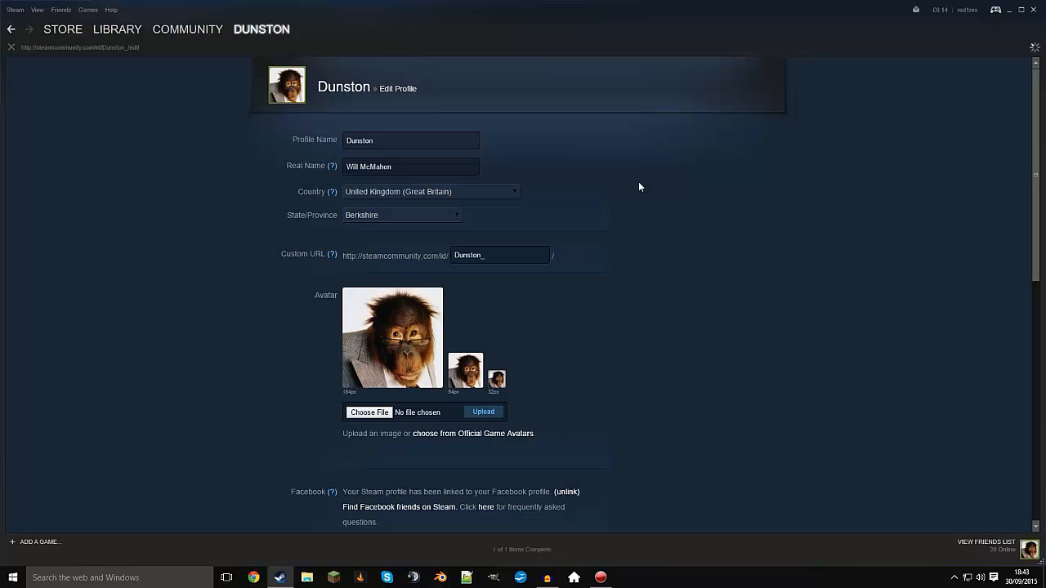
pyautogui.scroll(-3)
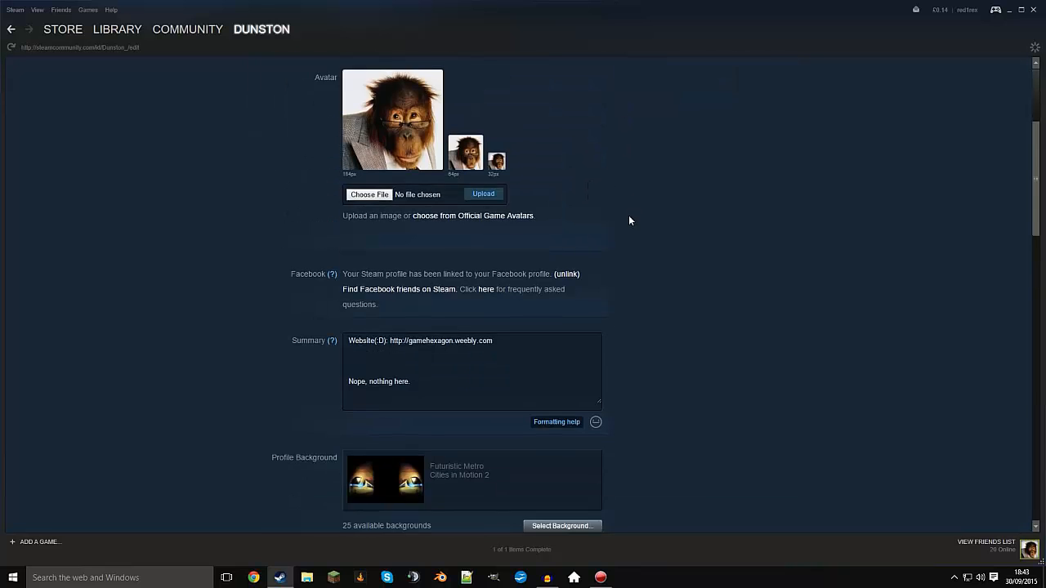
pyautogui.scroll(-3)
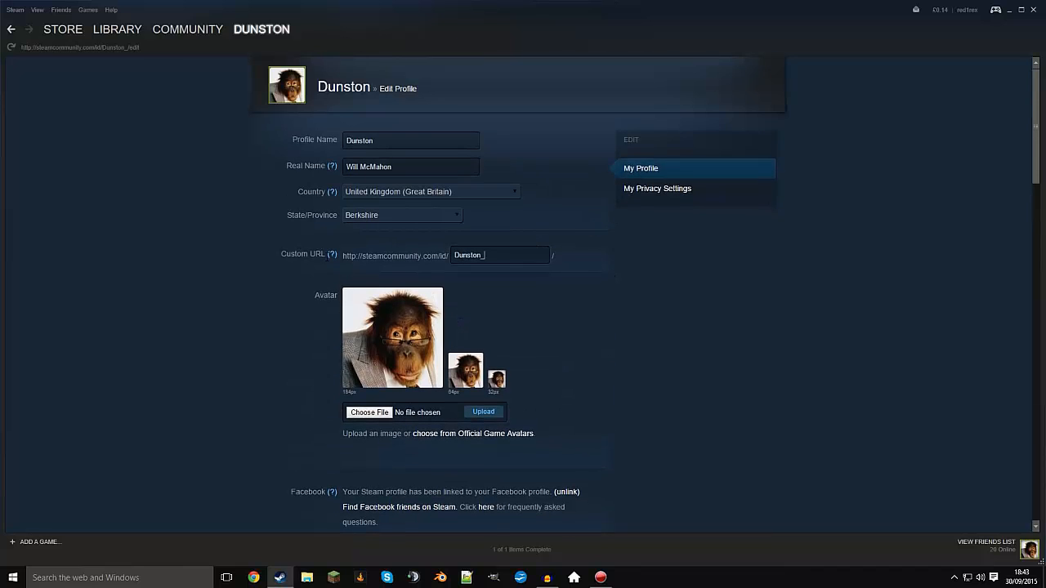
pyautogui.doubleClick(468, 255)
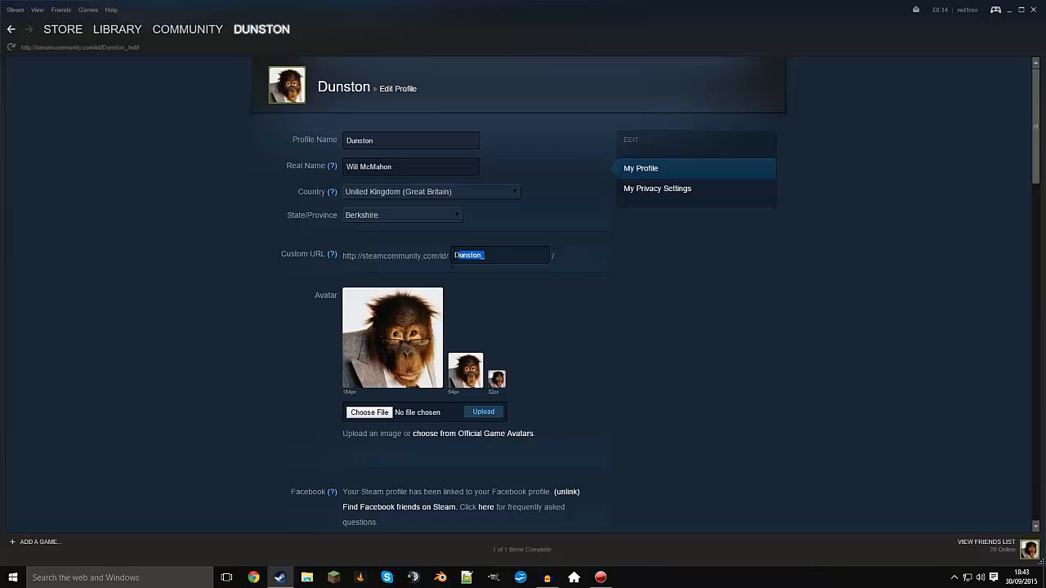
pyautogui.moveTo(628, 258)
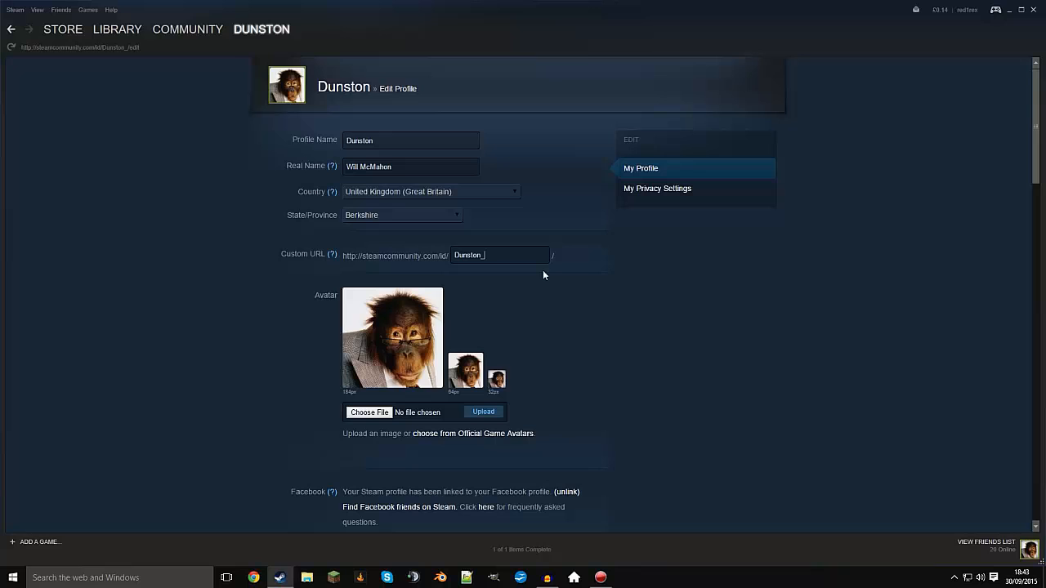
# Save the edited profile settings with Save Changes at the bottom of the form.
pyautogui.scroll(-3)
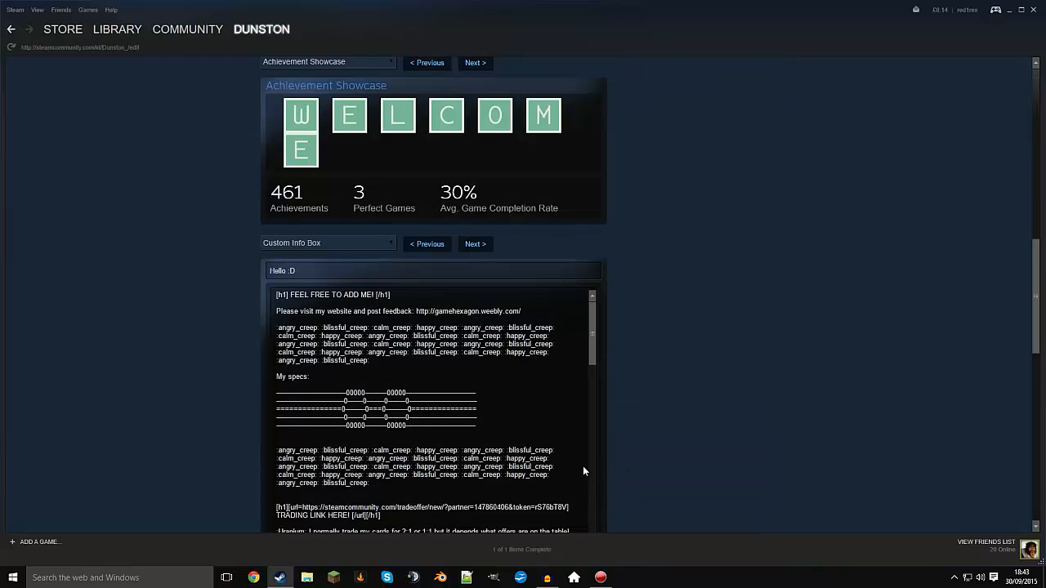
pyautogui.scroll(-3)
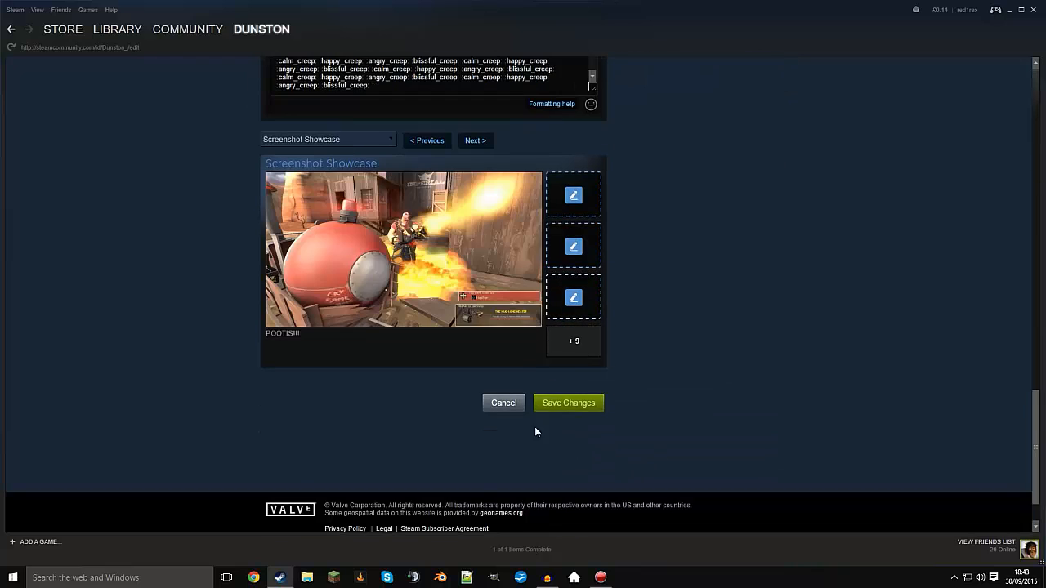
pyautogui.moveTo(559, 411)
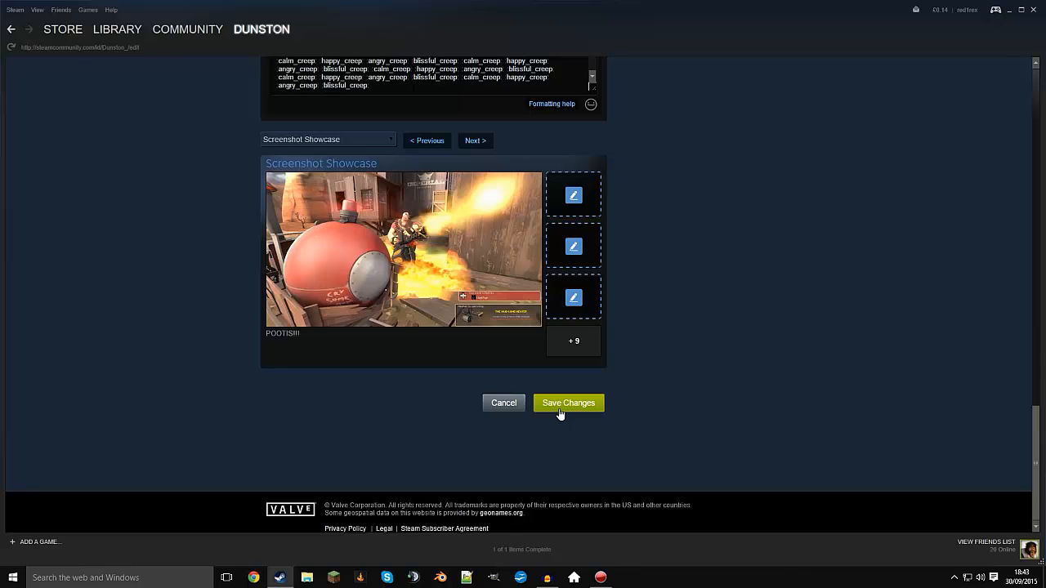
pyautogui.click(569, 402)
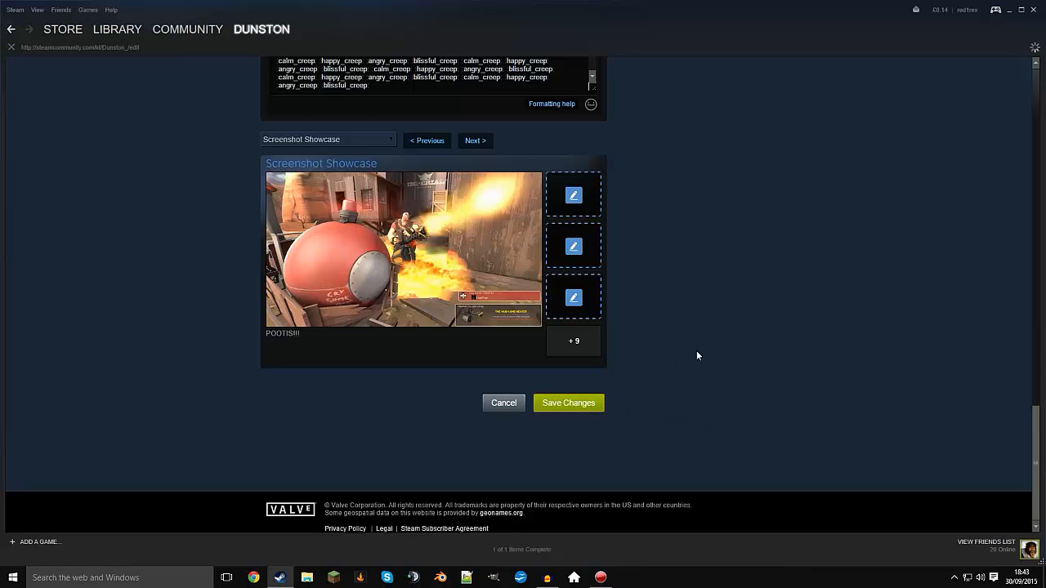
pyautogui.click(569, 402)
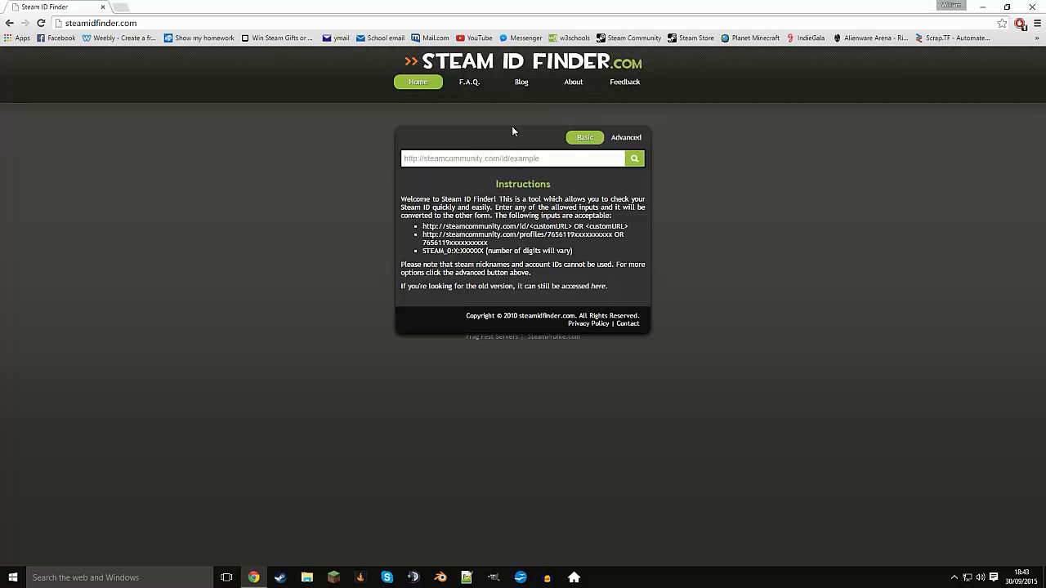
pyautogui.moveTo(526, 129)
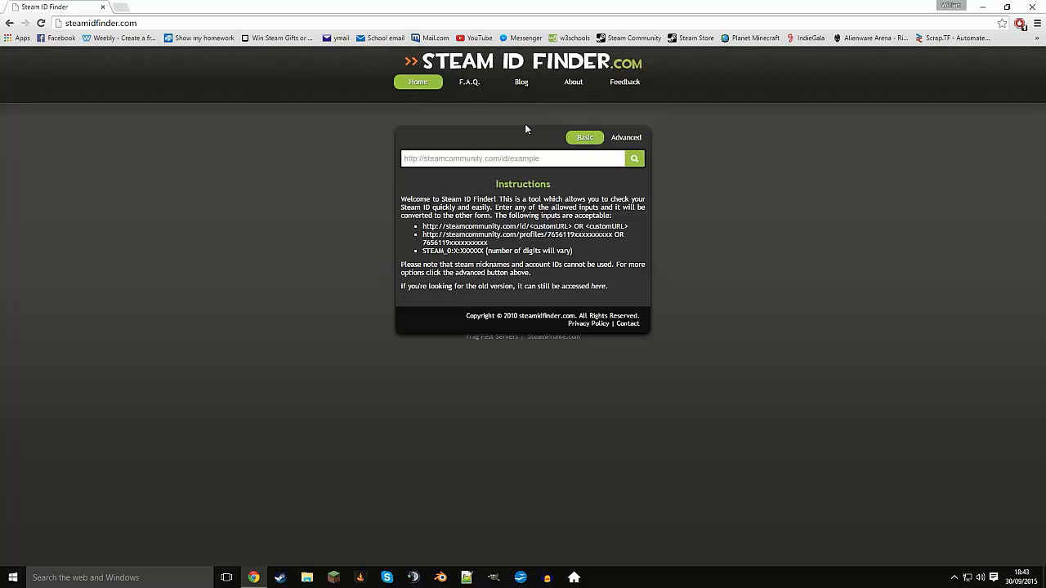
pyautogui.moveTo(514, 132)
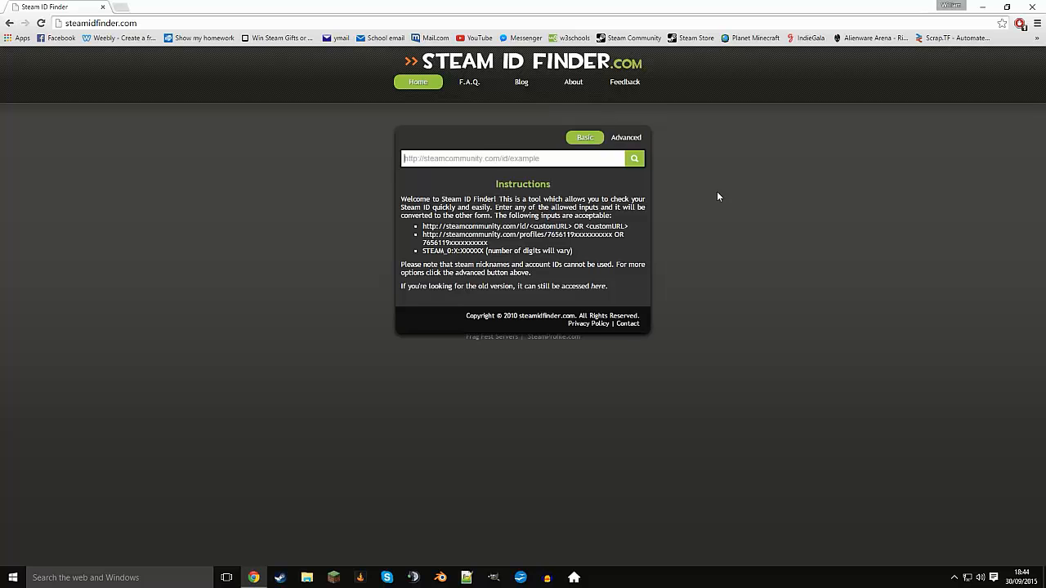
# Enter the custom name 'Dunston' into the Steam ID Finder lookup box.
pyautogui.write('Dunston')
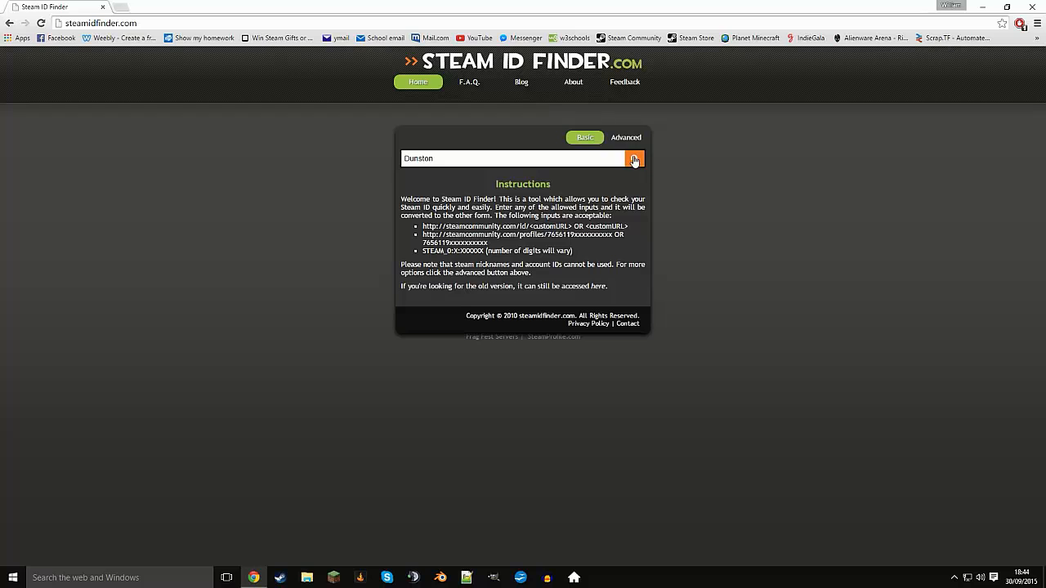
pyautogui.click(634, 158)
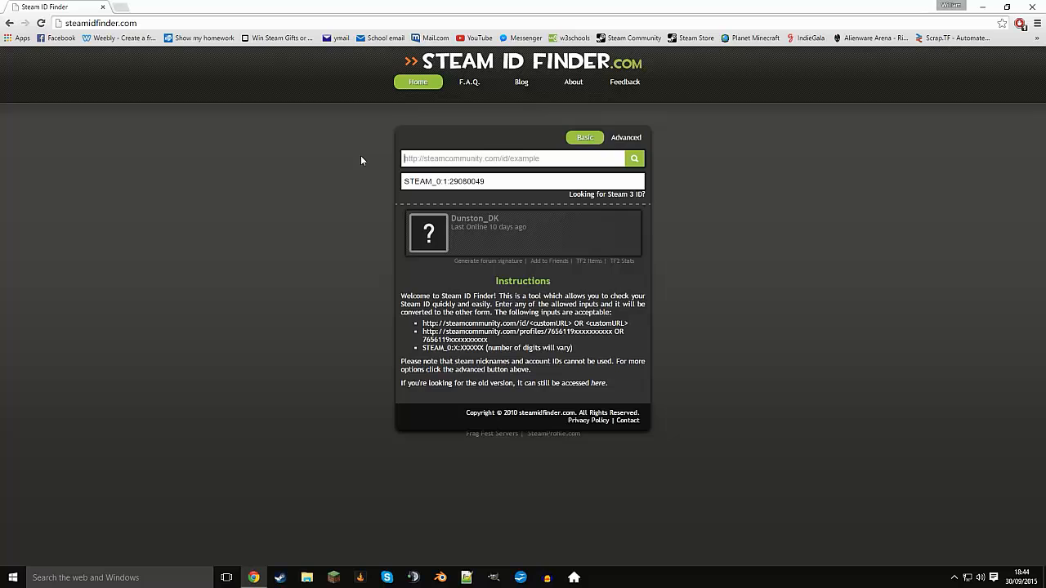
pyautogui.write('c')
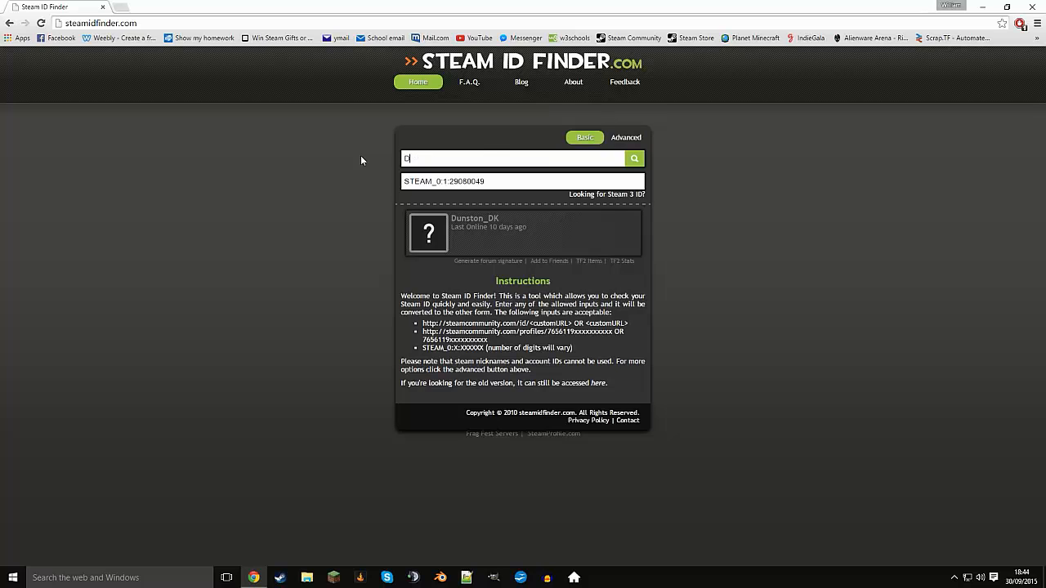
pyautogui.write('Dunston')
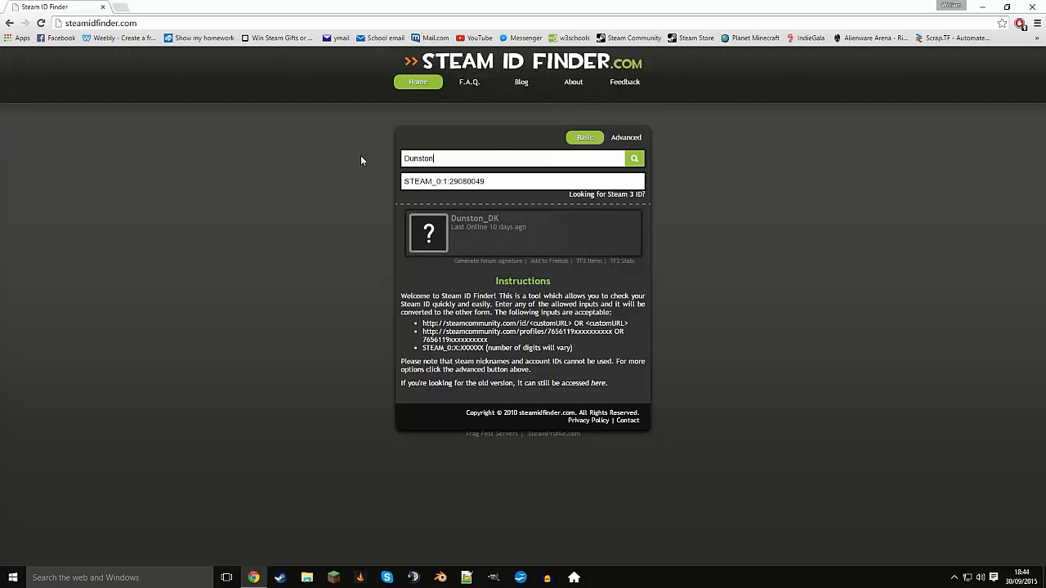
pyautogui.click(634, 158)
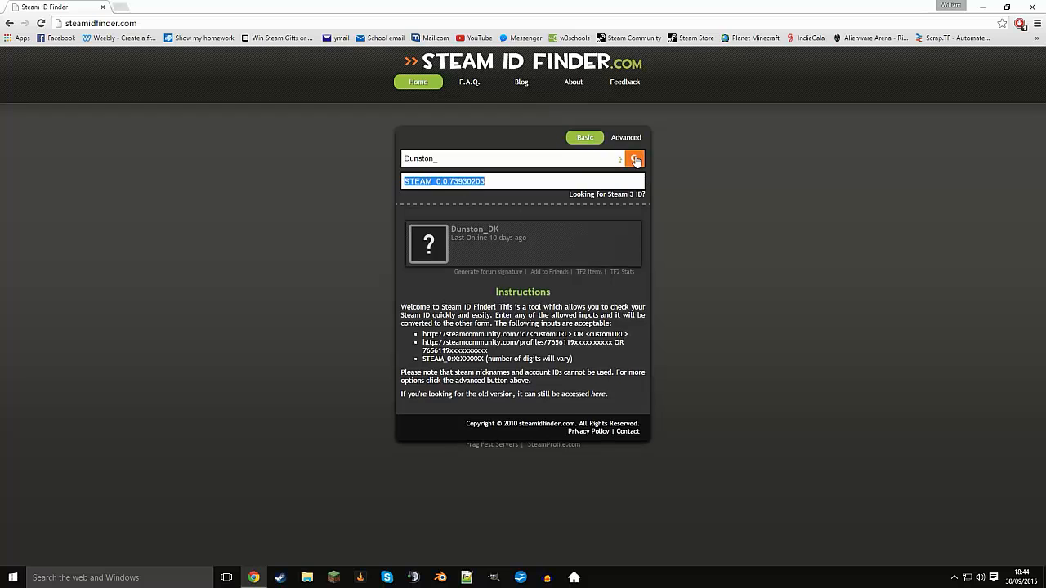
pyautogui.click(634, 159)
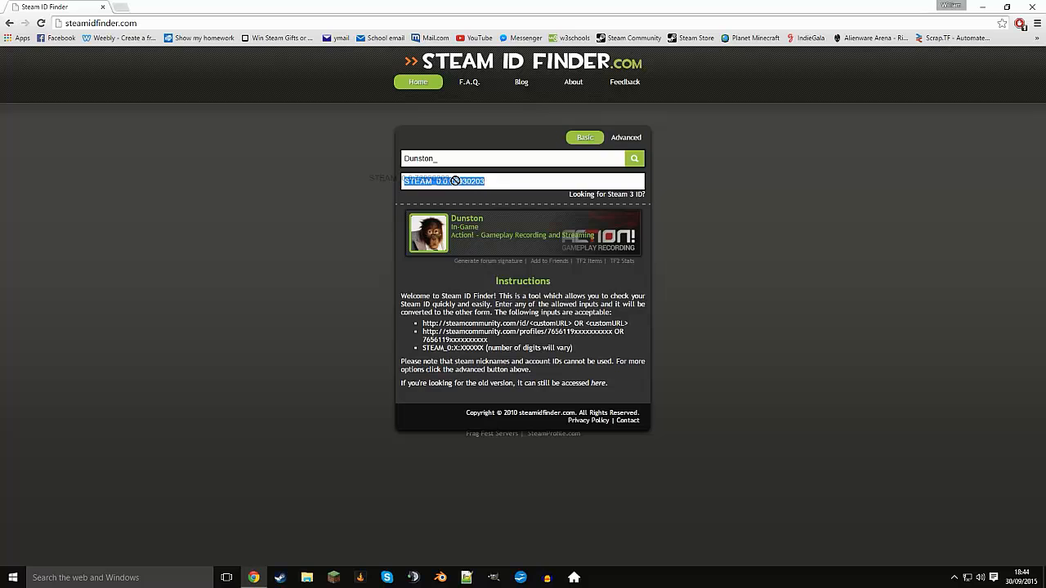
pyautogui.click(466, 182)
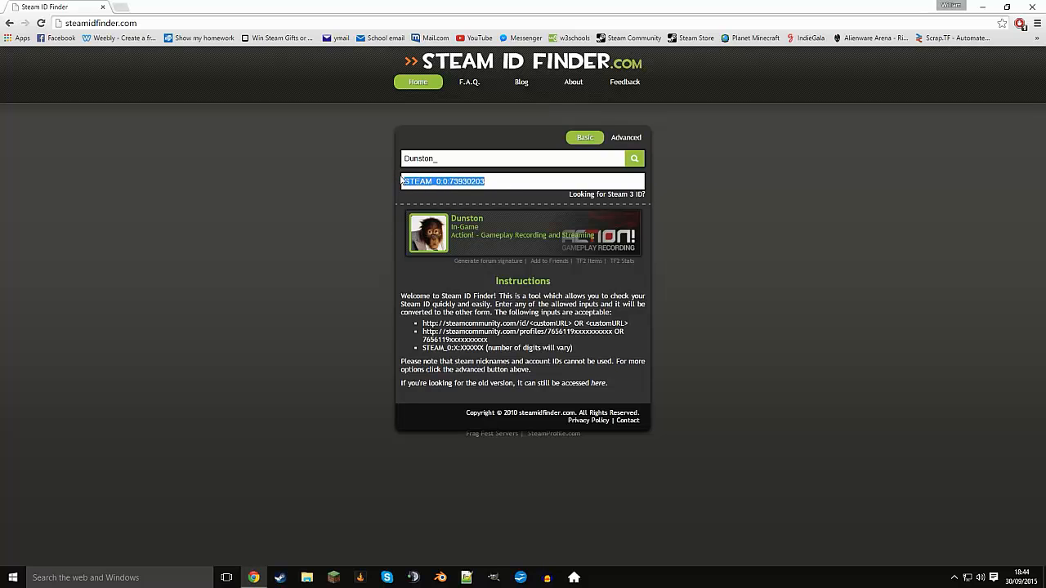
pyautogui.moveTo(364, 215)
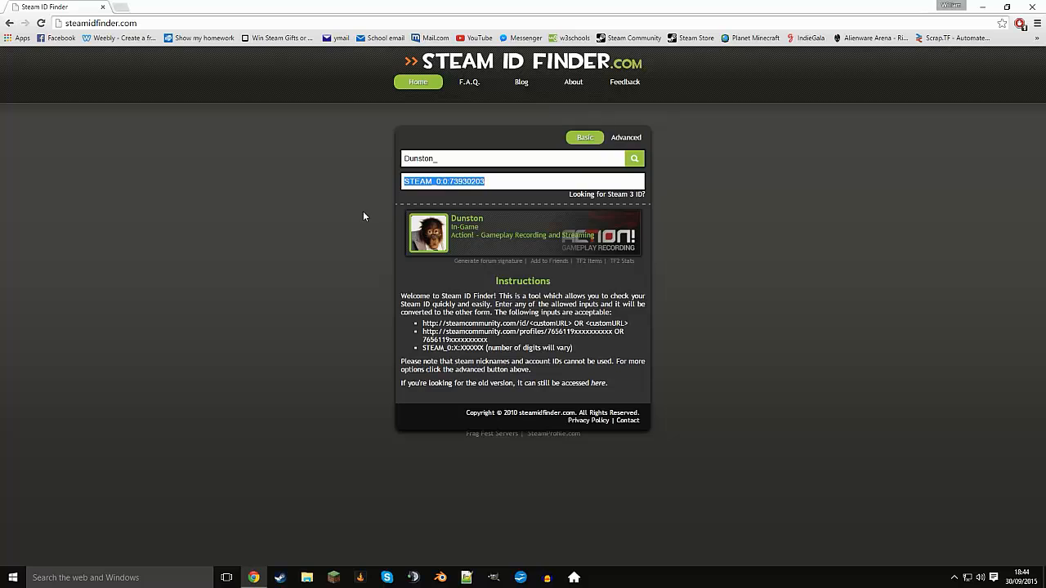